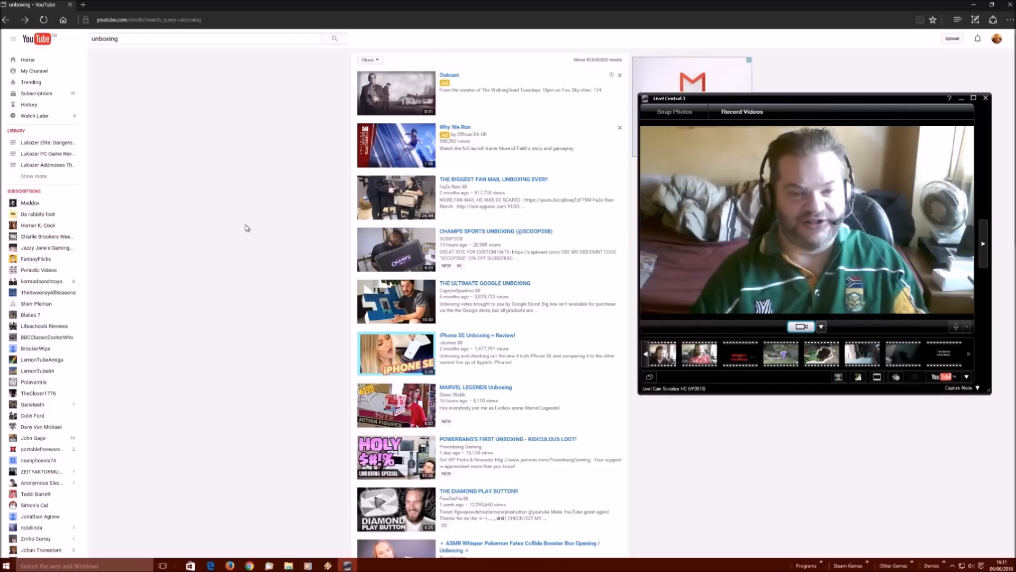
mouse_move(538, 184)
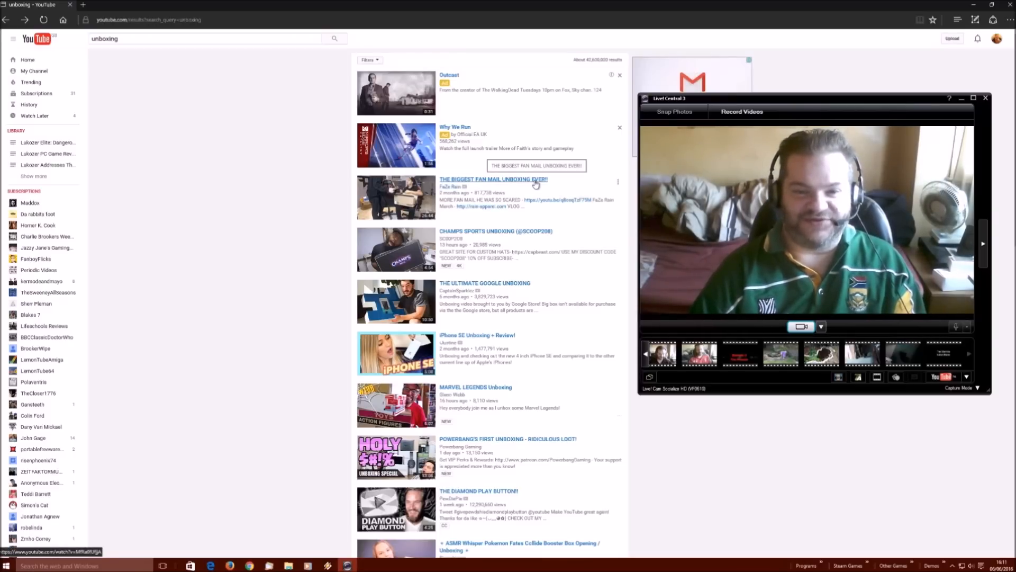
mouse_move(551, 240)
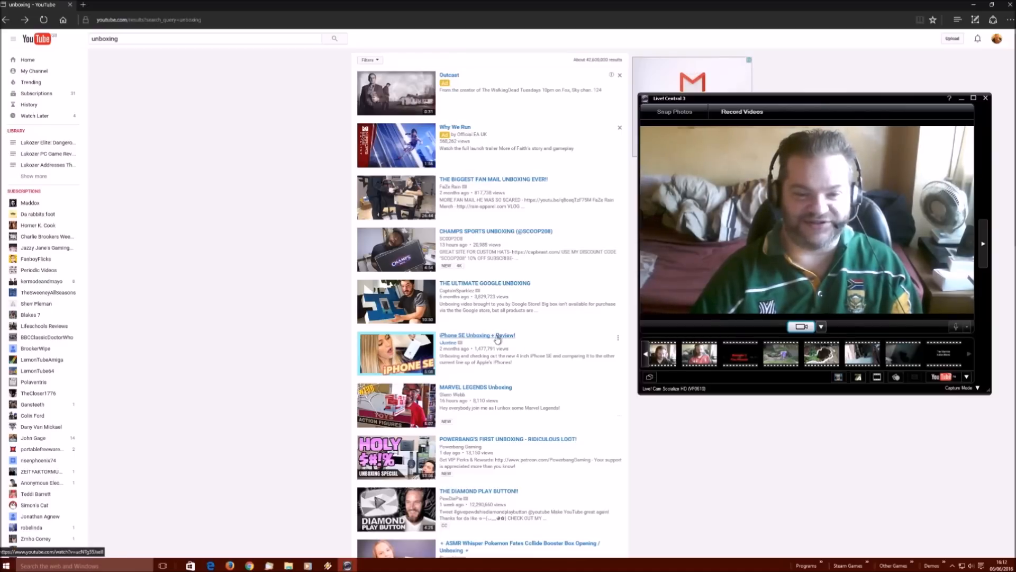
mouse_move(527, 391)
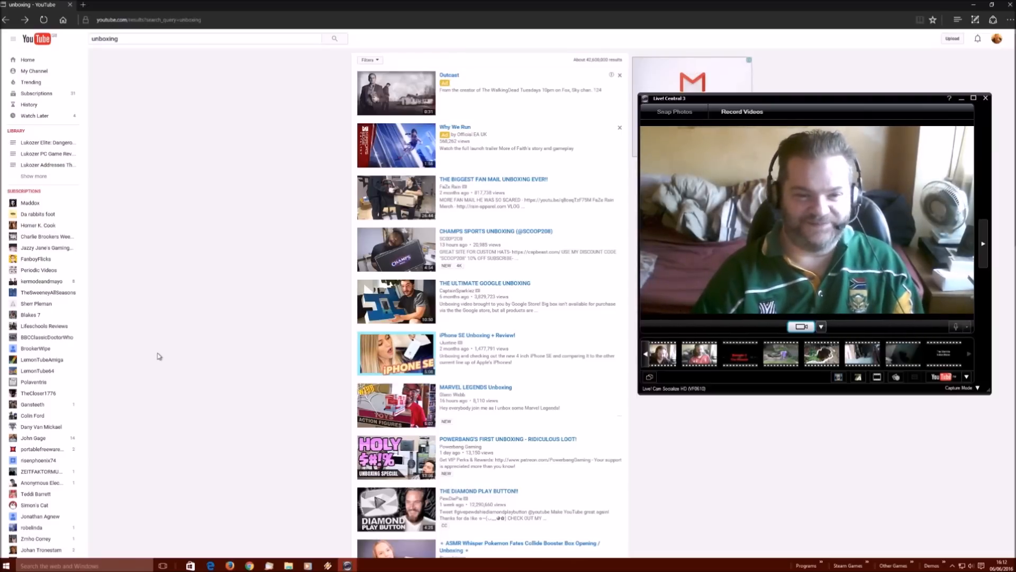
mouse_move(277, 351)
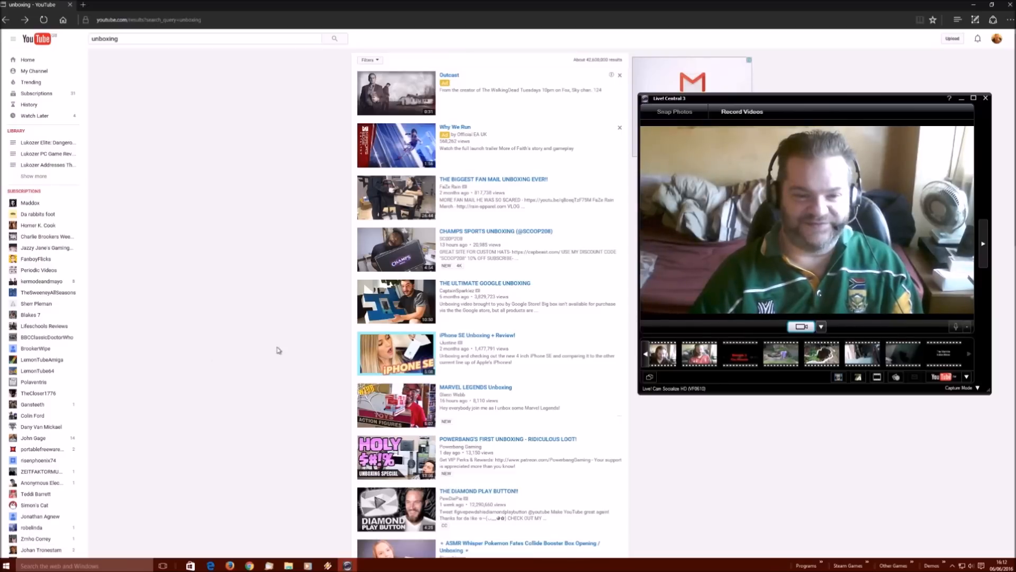
mouse_move(278, 347)
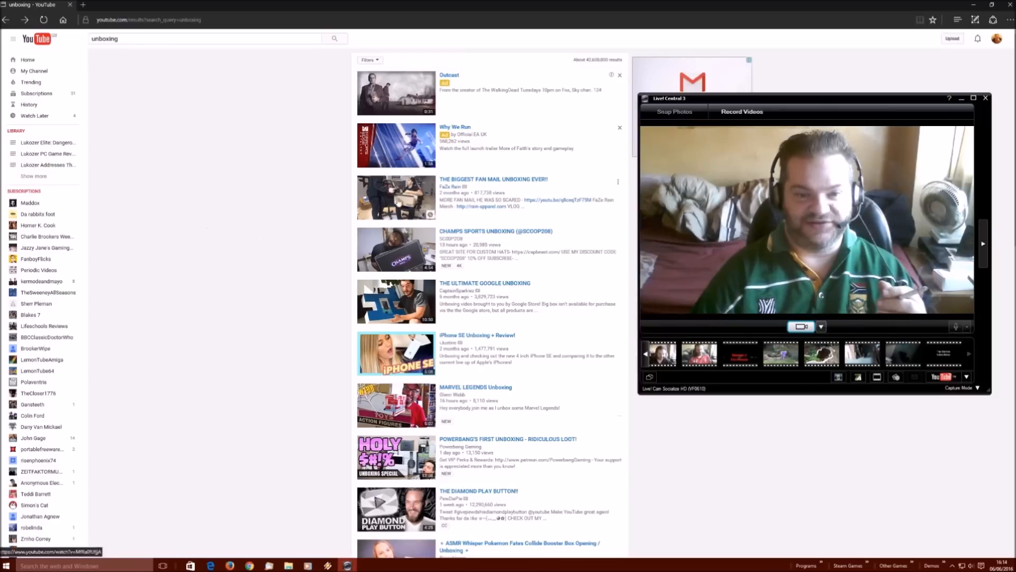
mouse_move(531, 186)
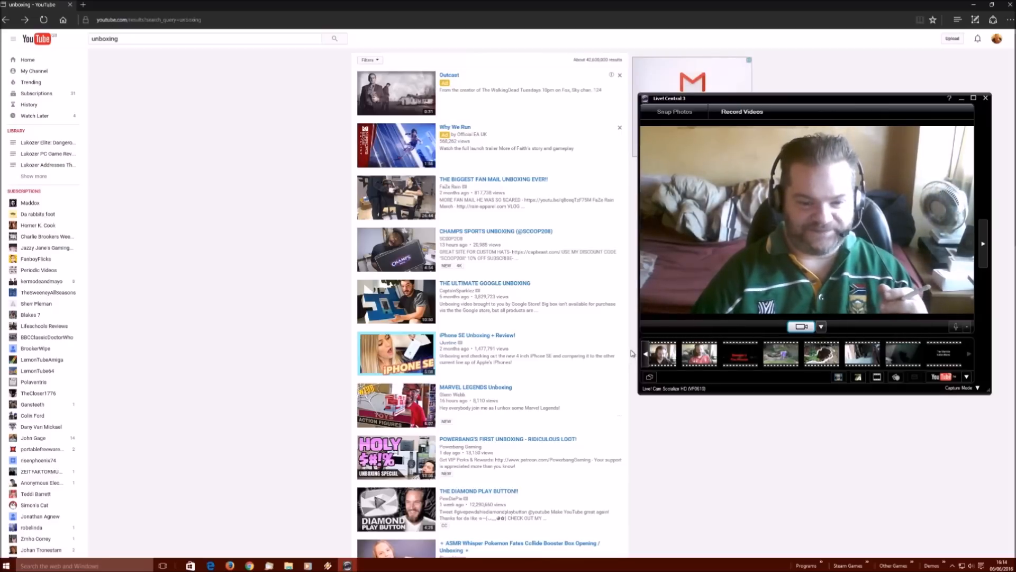
Step: Scroll down the 'unboxing' results to the ASMR Pokémon and Overwatch unboxing videos
scroll(down, 3)
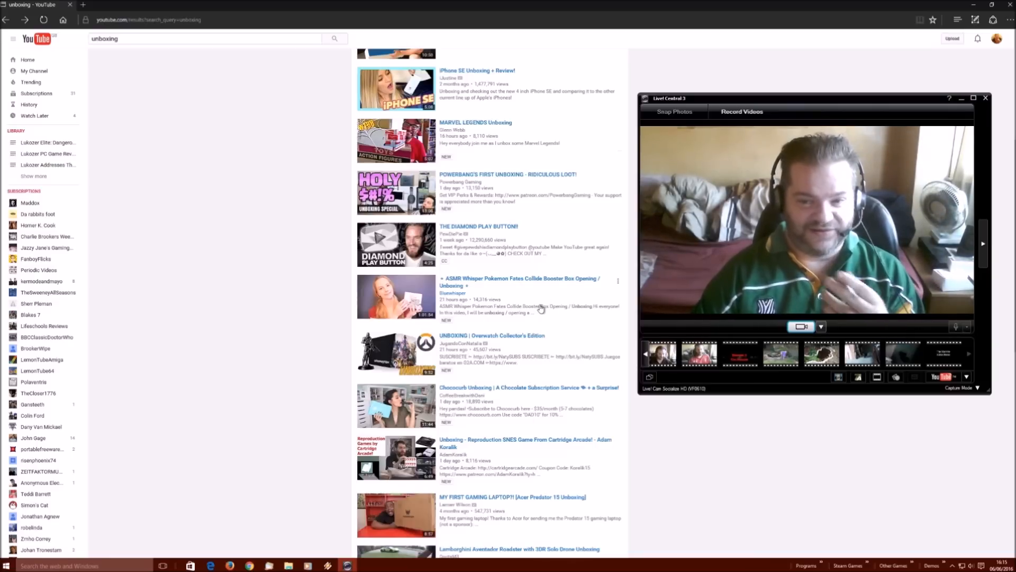
scroll(down, 3)
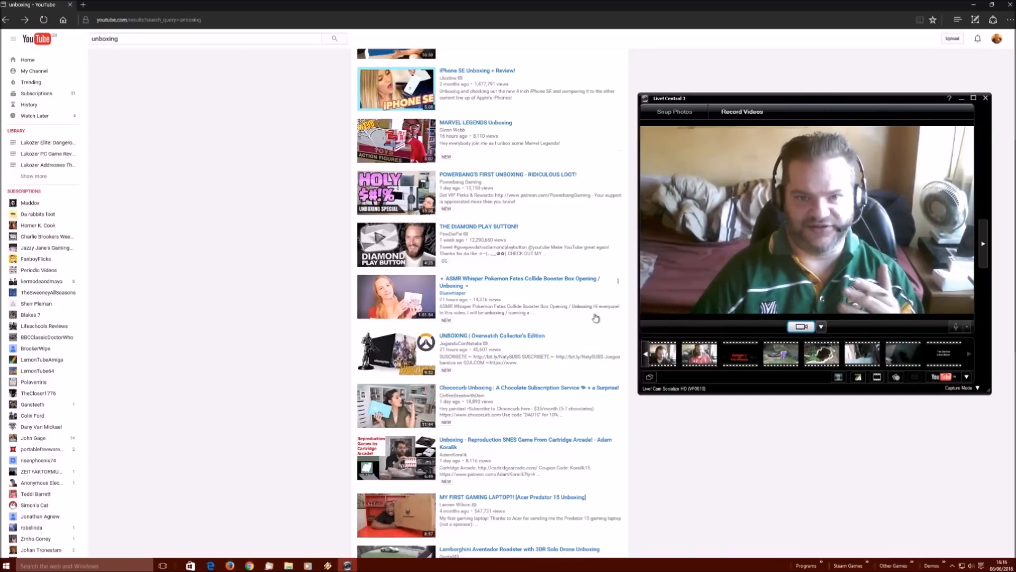
Step: Scroll further through the unboxing results before the browser is closed
scroll(down, 3)
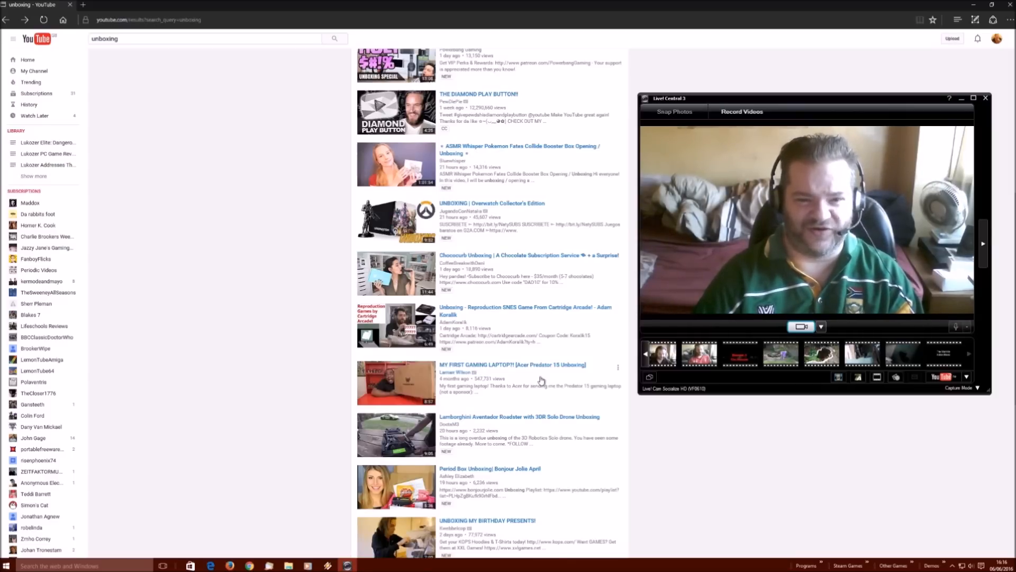
scroll(down, 3)
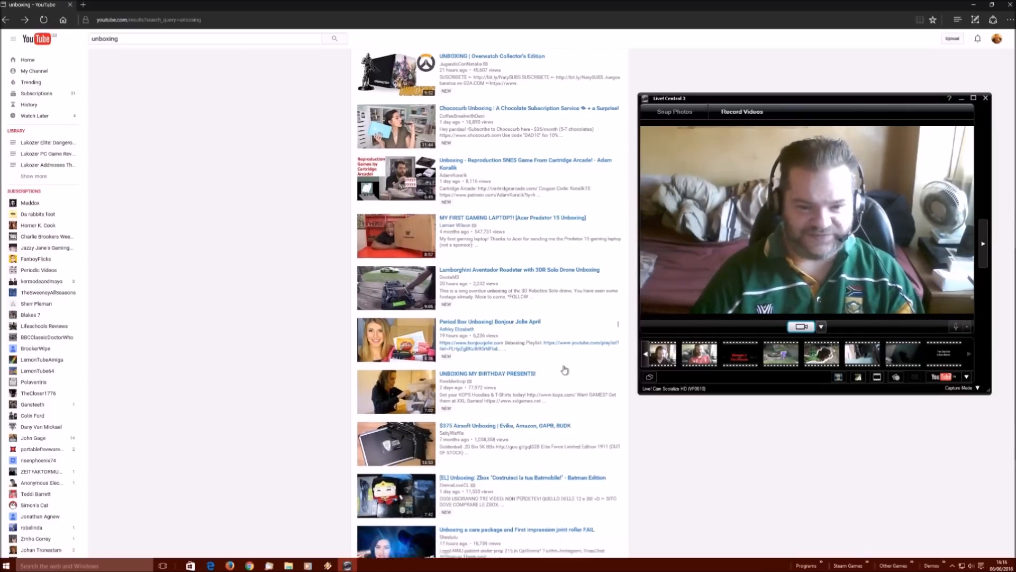
scroll(down, 3)
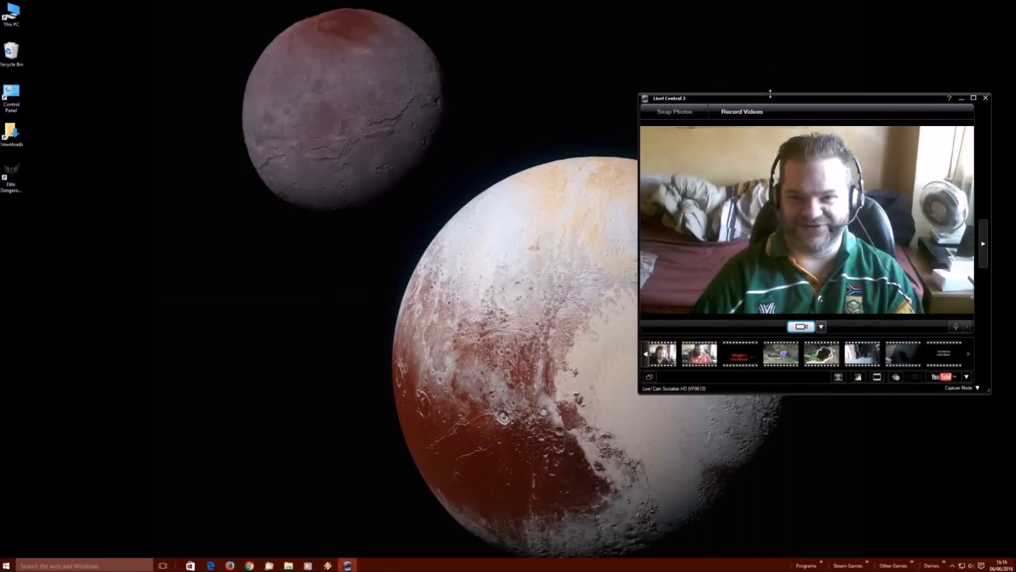
Step: Move the Live! Central 3 webcam window from the right edge to the desktop centre
drag(770, 97, 538, 143)
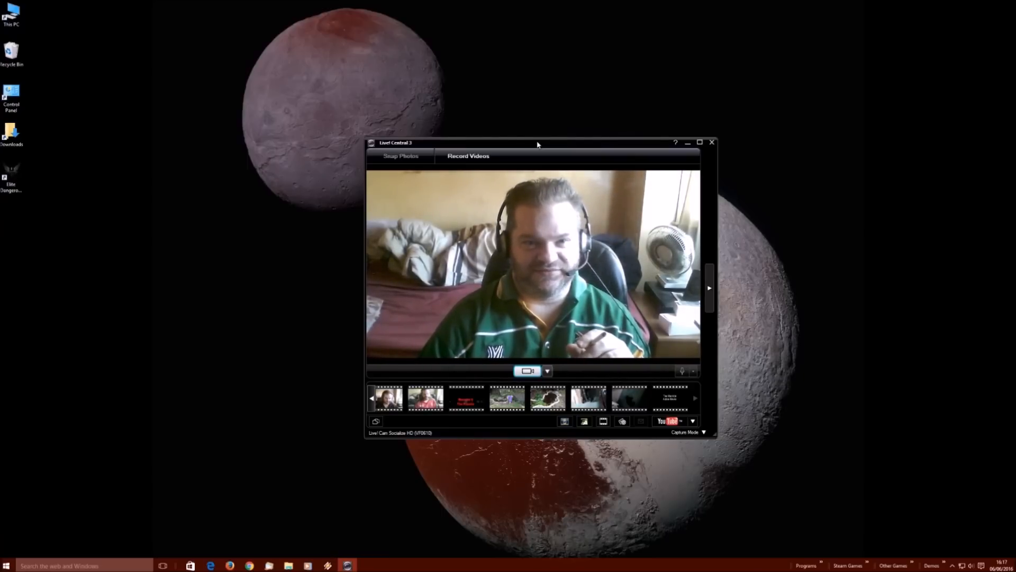
mouse_move(574, 113)
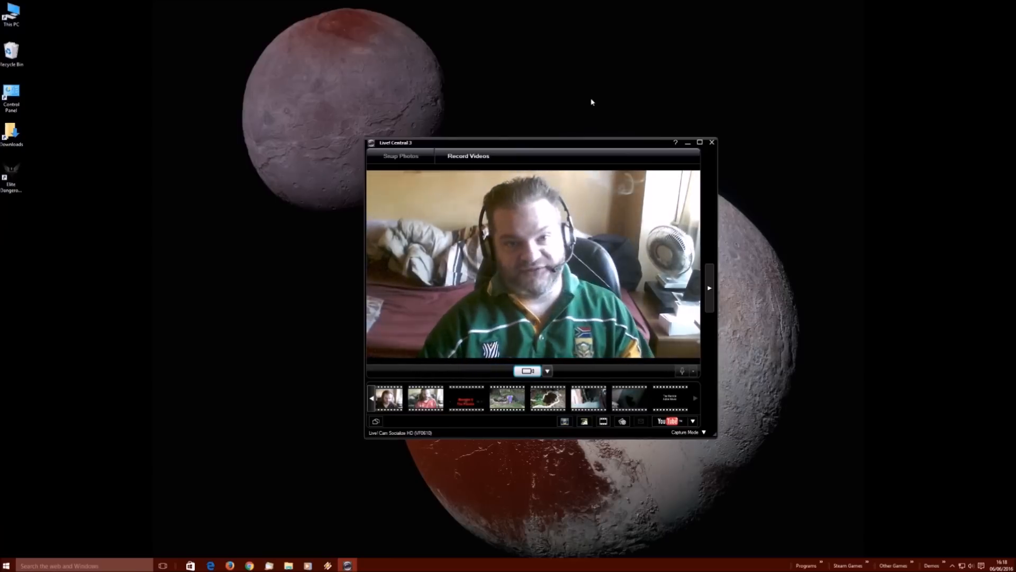
mouse_move(589, 105)
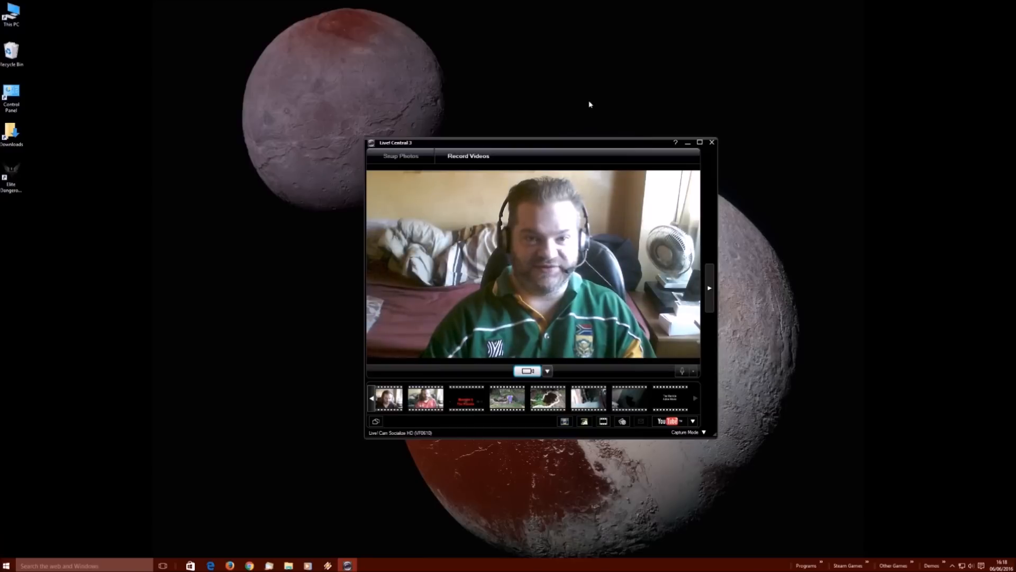
mouse_move(813, 339)
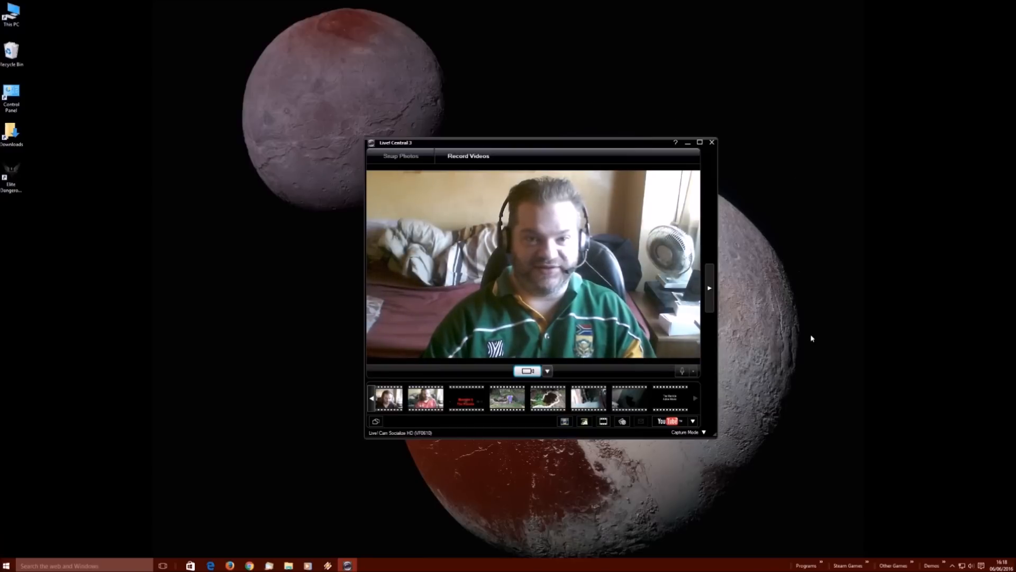